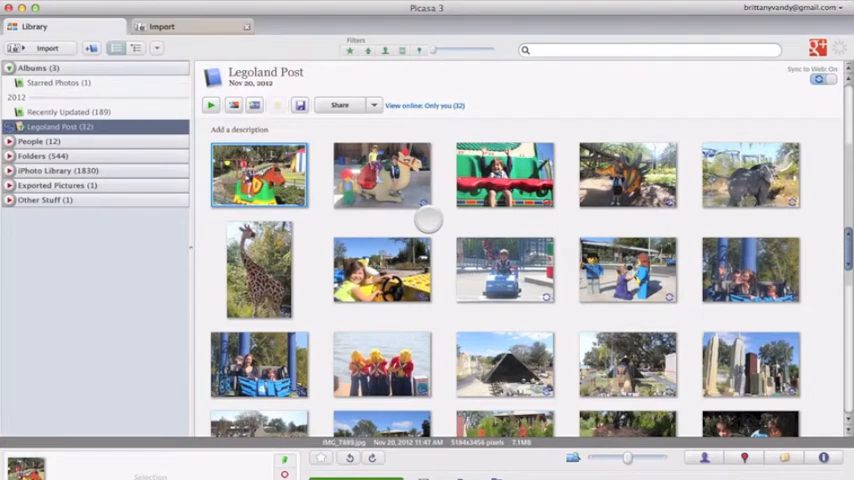
Open the boy-on-horse photo for editing and begin a text caption on it.
left_click(258, 176)
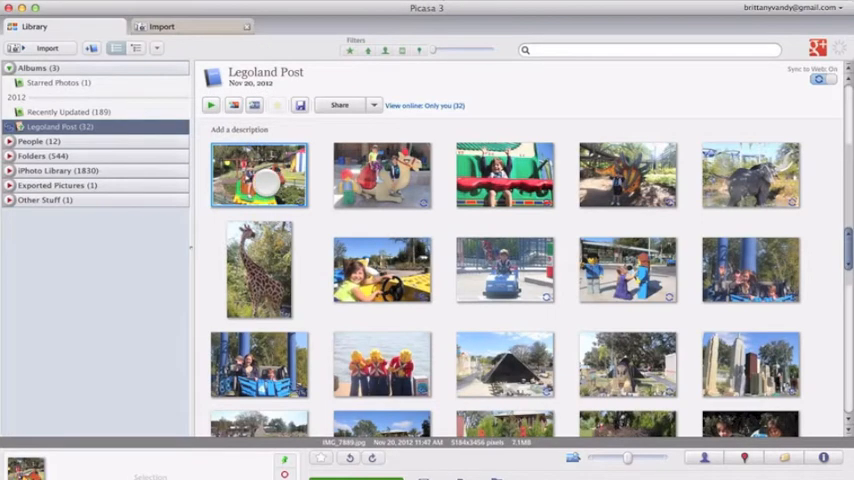
double_click(380, 176)
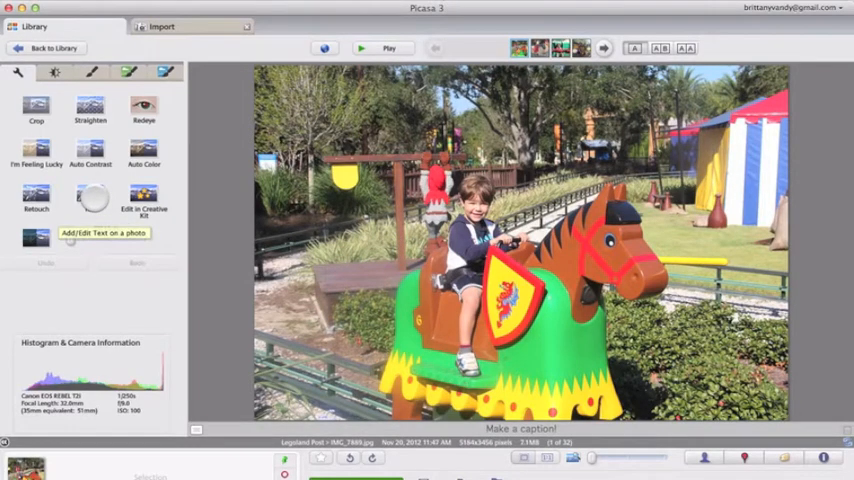
left_click(102, 234)
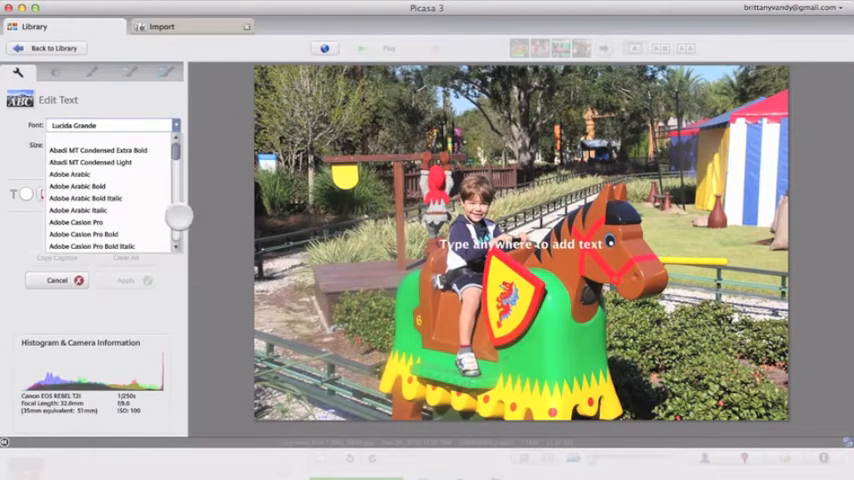
Set the site-address text in the Neutraface 2 Display Titling font from the font list.
scroll("down", 3)
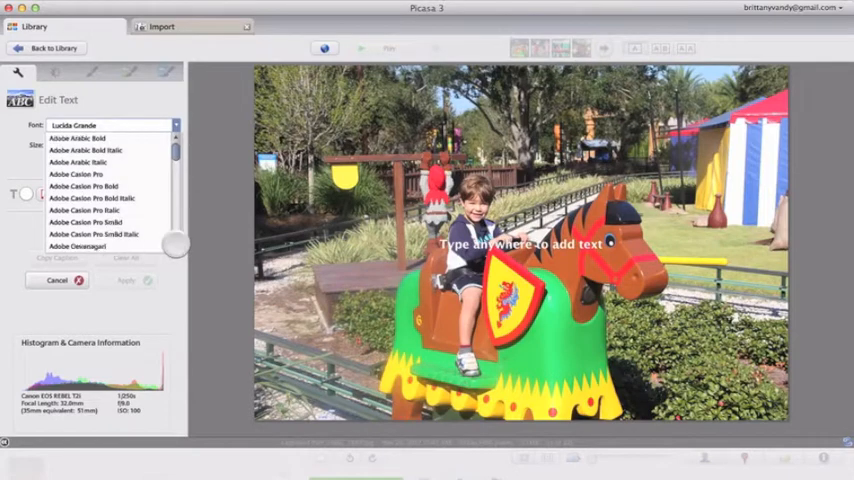
scroll("down", 3)
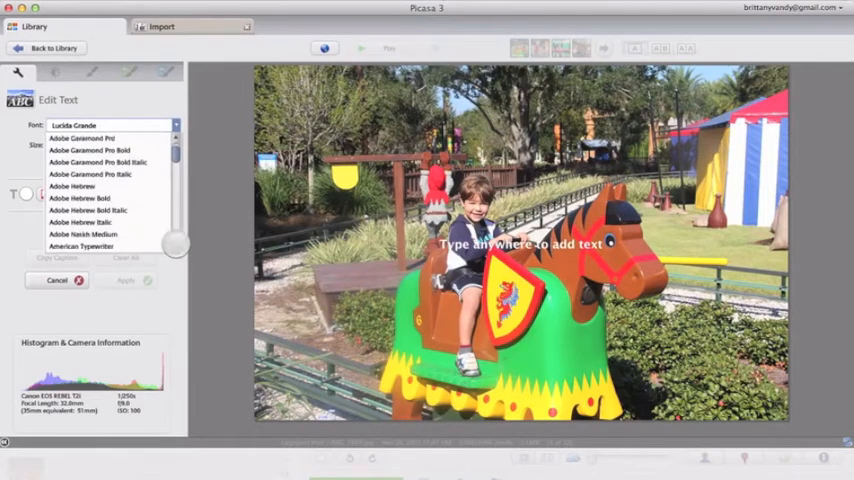
scroll("up", 3)
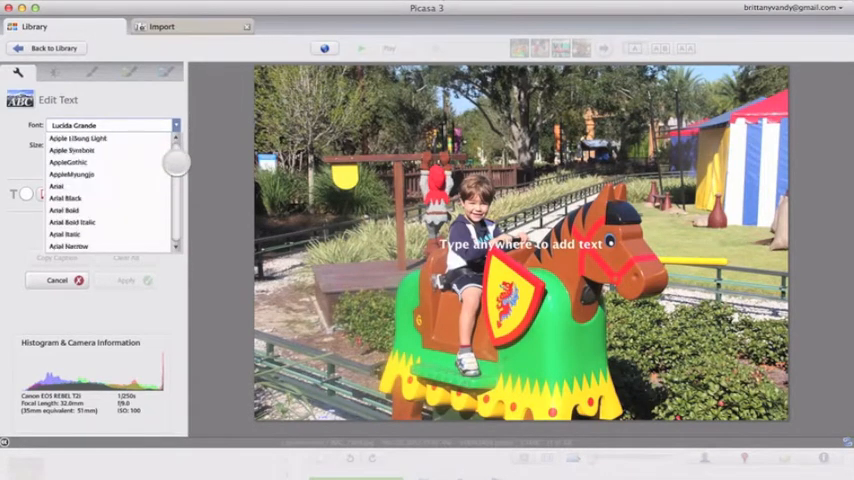
scroll("down", 3)
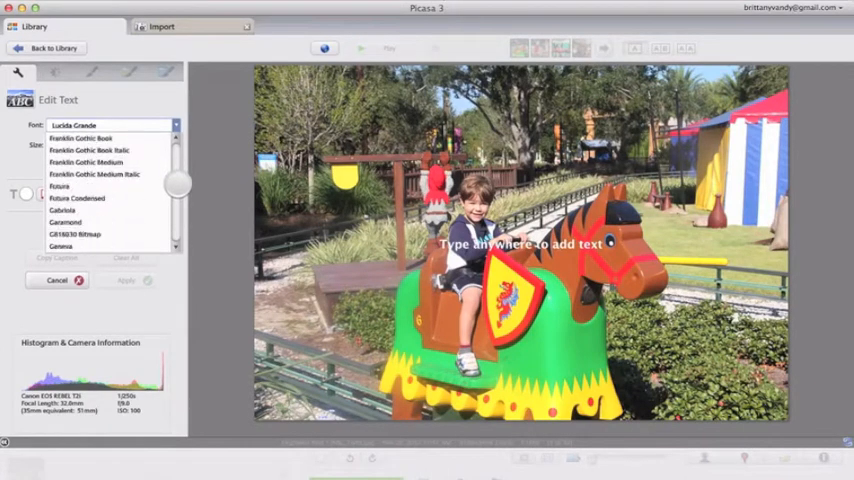
scroll("down", 3)
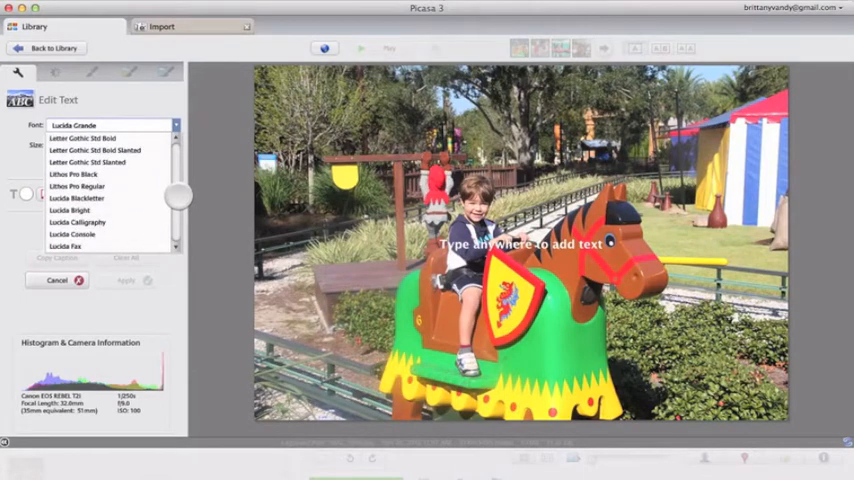
scroll("down", 3)
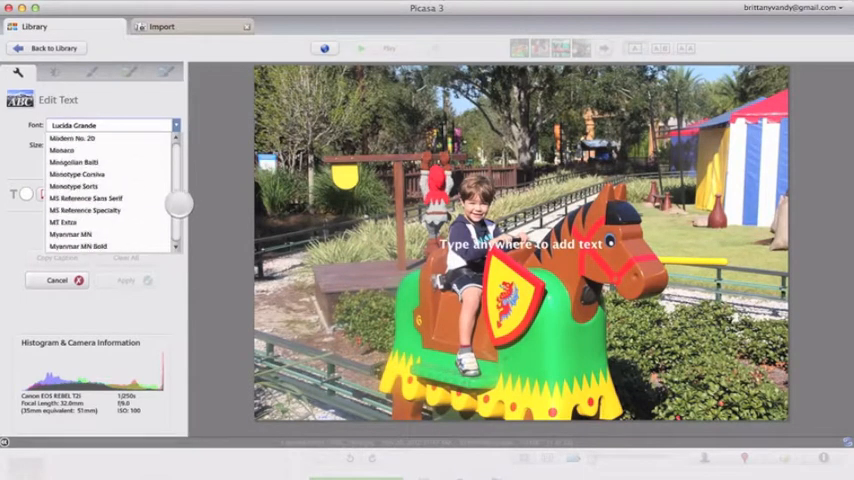
scroll("down", 3)
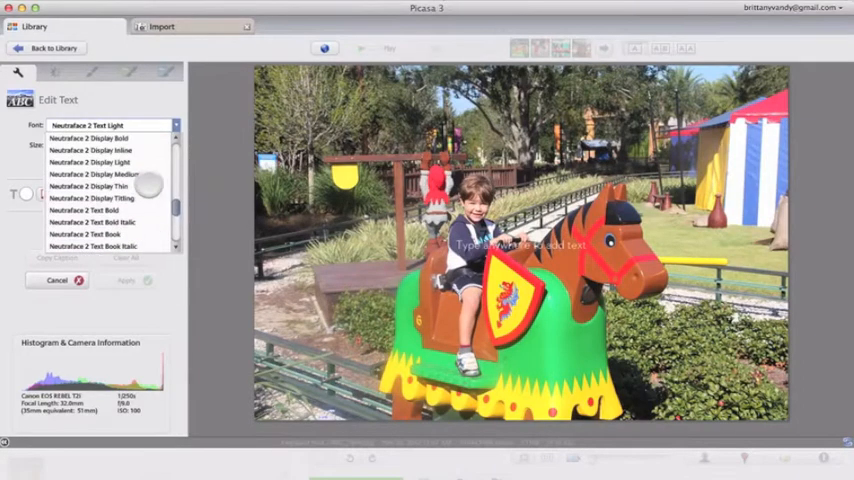
scroll("up", 3)
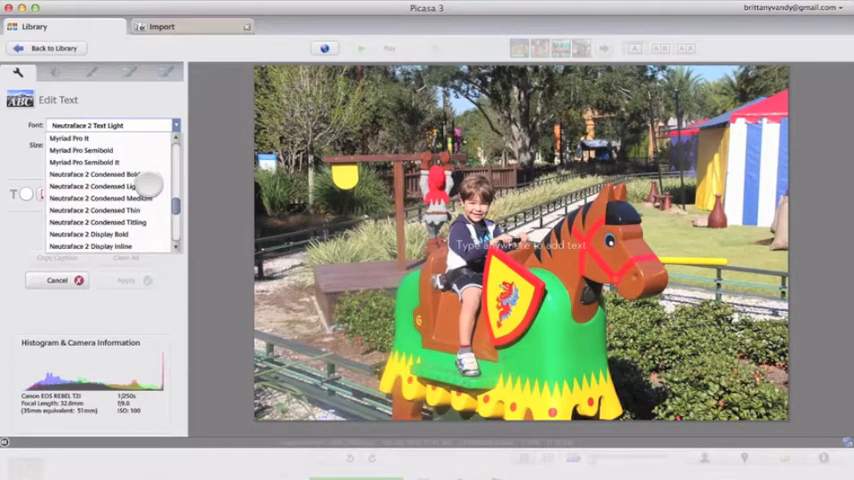
scroll("down", 3)
type("WWW.THATSVANDY.COM")
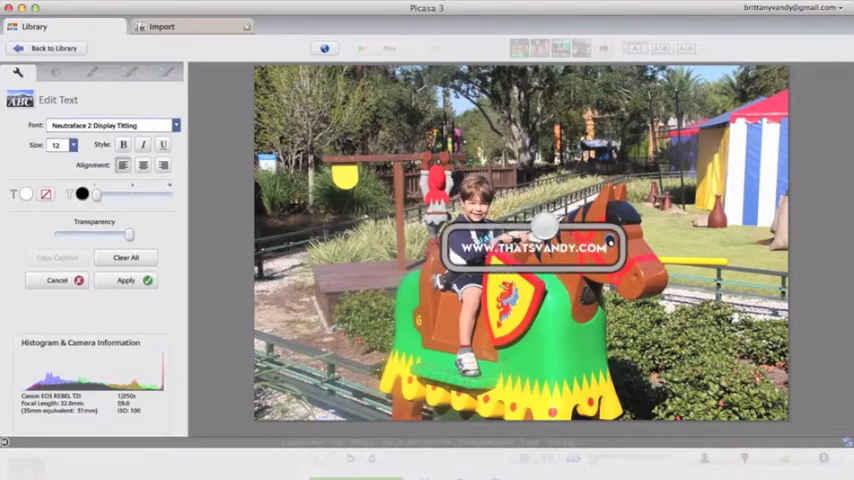
Move the site-address text to the photo's bottom-right corner and apply it.
left_click_drag(530, 248, 660, 380)
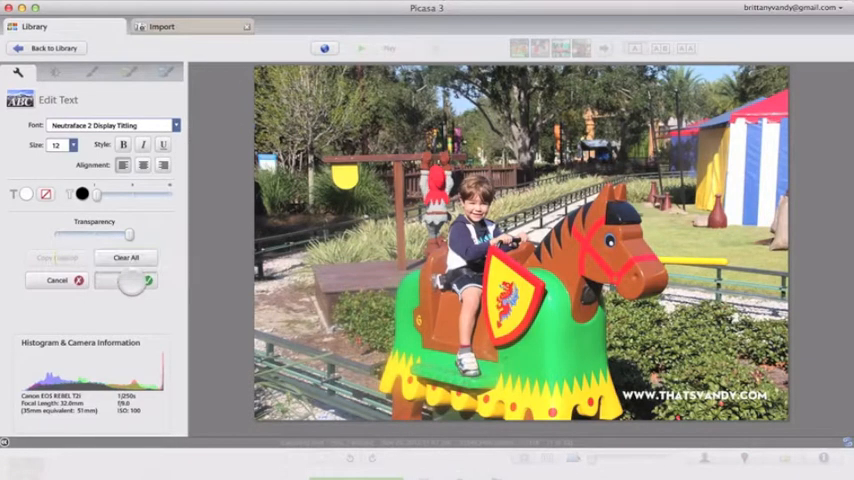
left_click(58, 280)
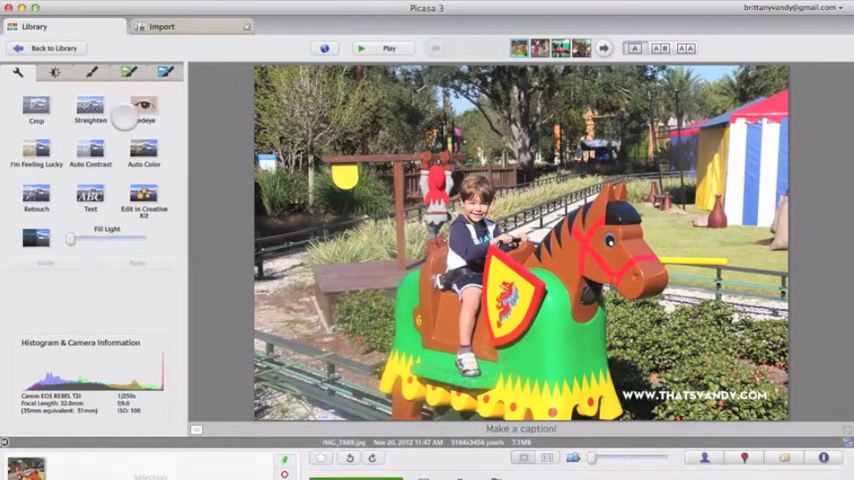
Add a LEGOLAND FLORIDA text block at the top left of the photo.
left_click(90, 200)
type("LEGOLAND")
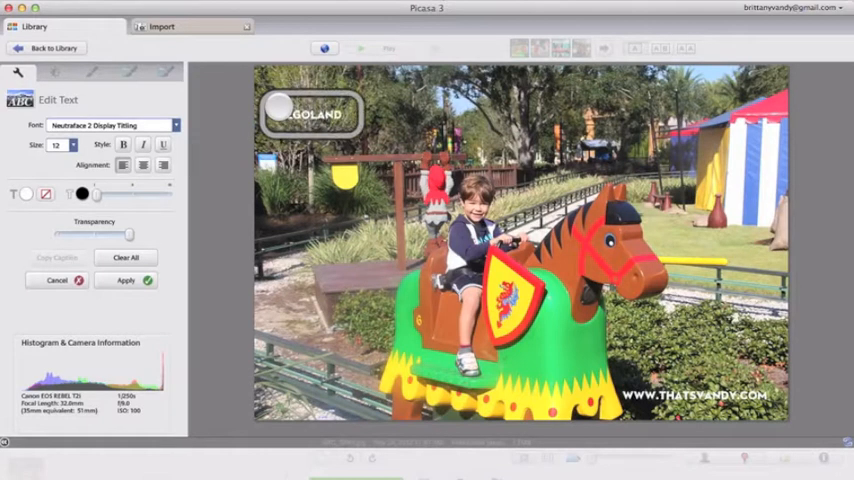
type("FLORIDA")
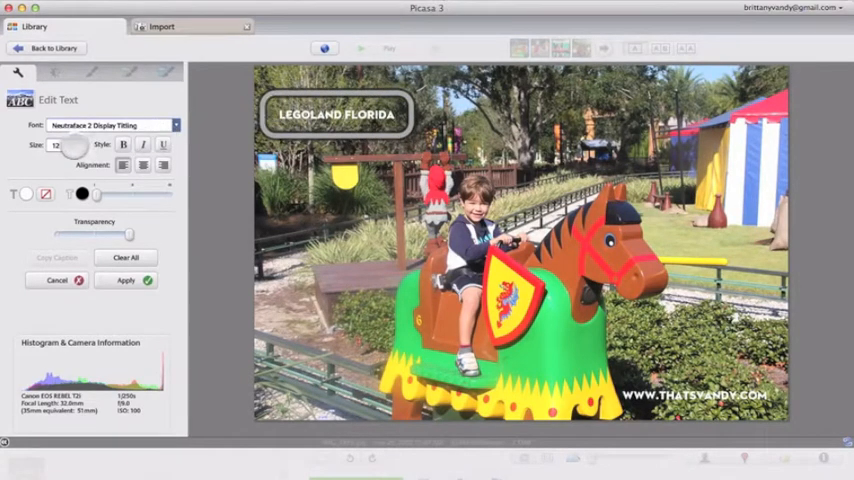
left_click(56, 144)
type("18")
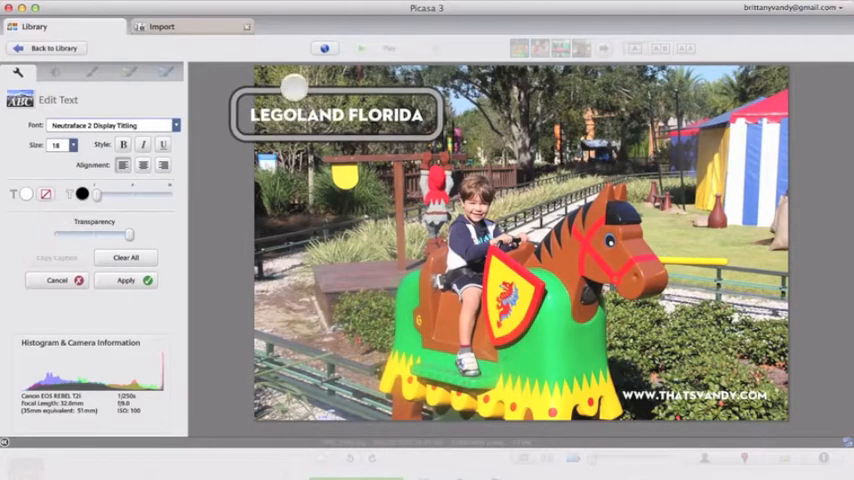
Enlarge the LEGOLAND FLORIDA title across the top and apply it to the photo.
left_click_drag(336, 112, 362, 100)
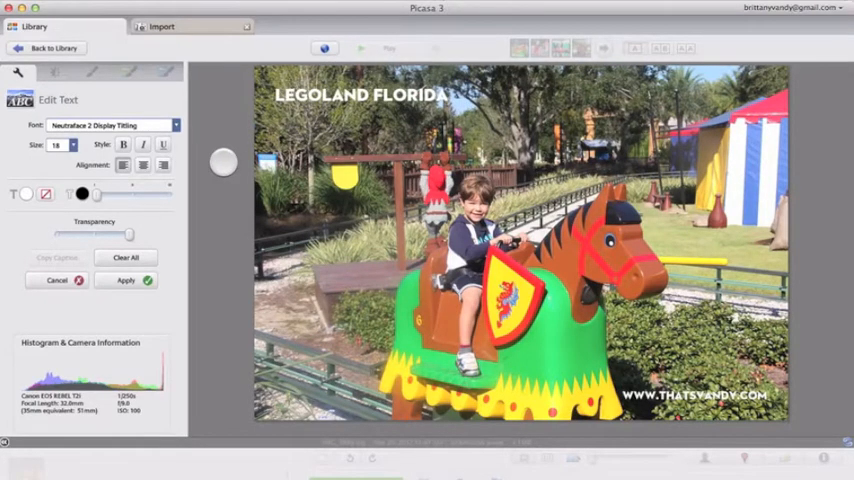
left_click_drag(224, 164, 212, 292)
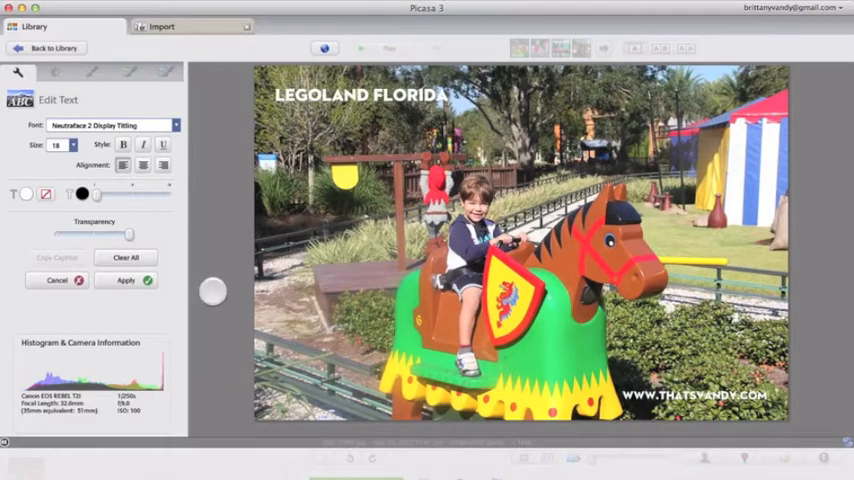
left_click(58, 280)
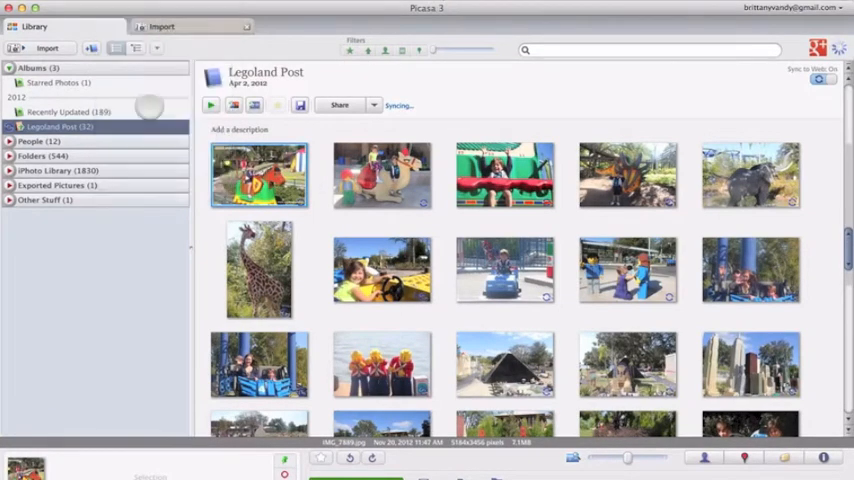
Select every photo in the Legoland Post album and scroll through them.
left_click(380, 176)
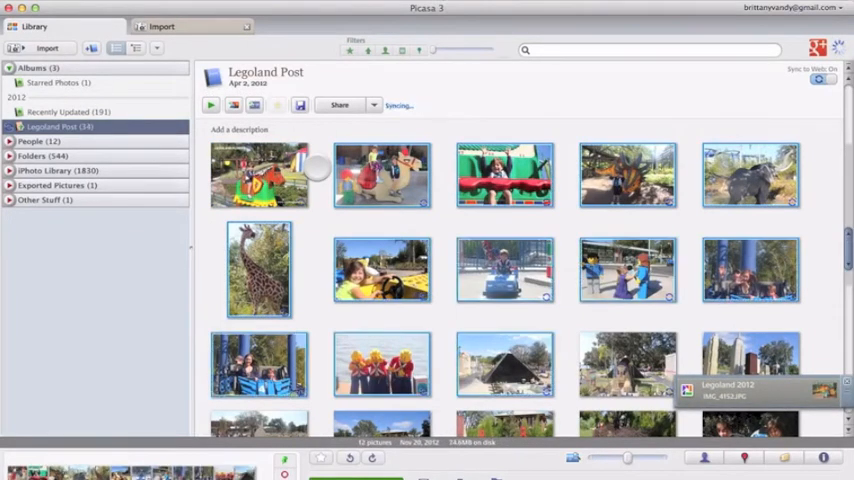
scroll("down", 3)
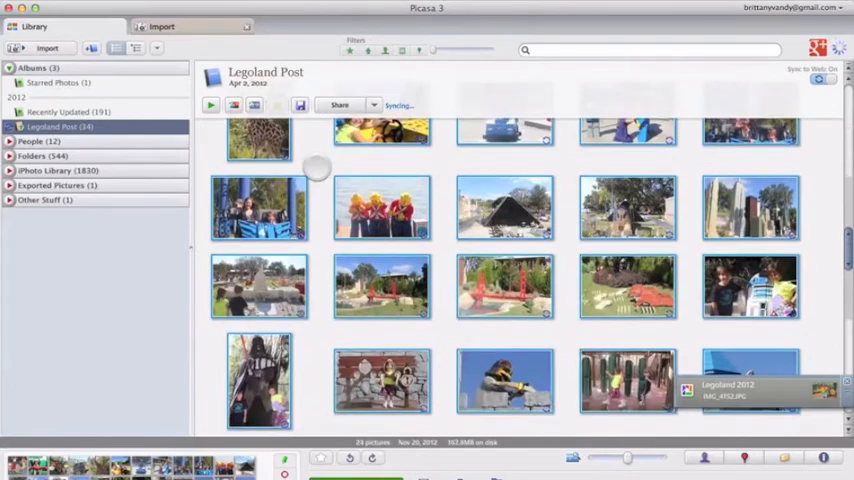
scroll("down", 3)
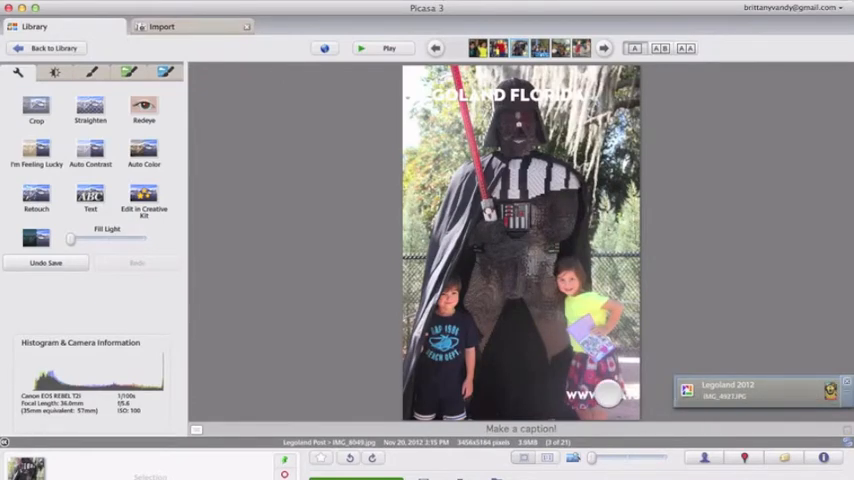
Give the LEGOLAND FLORIDA title on the Darth Vader photo a new colour from the picker.
left_click(90, 200)
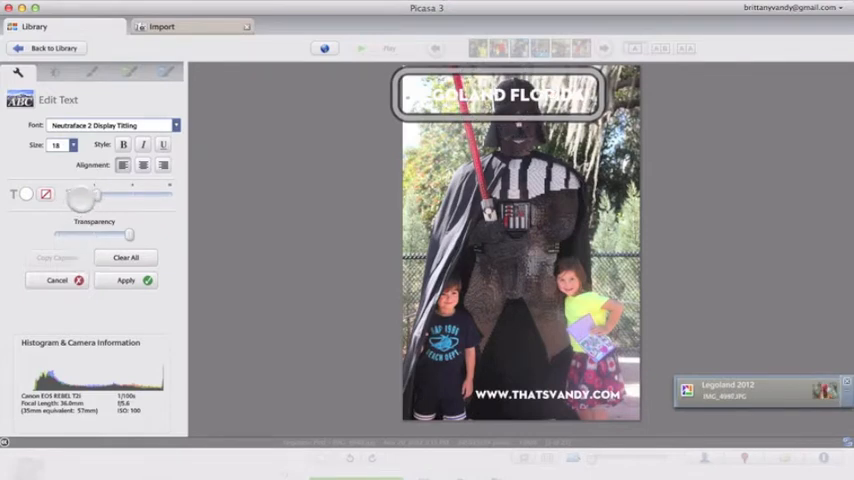
left_click(24, 194)
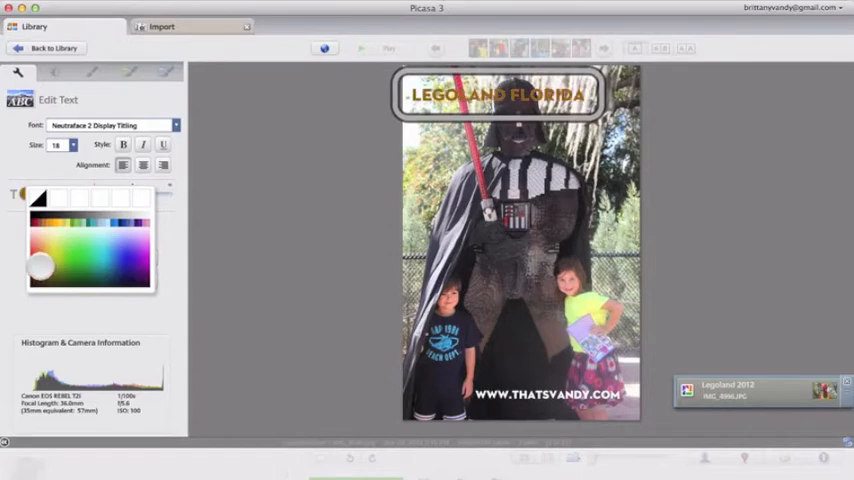
left_click_drag(40, 264, 32, 252)
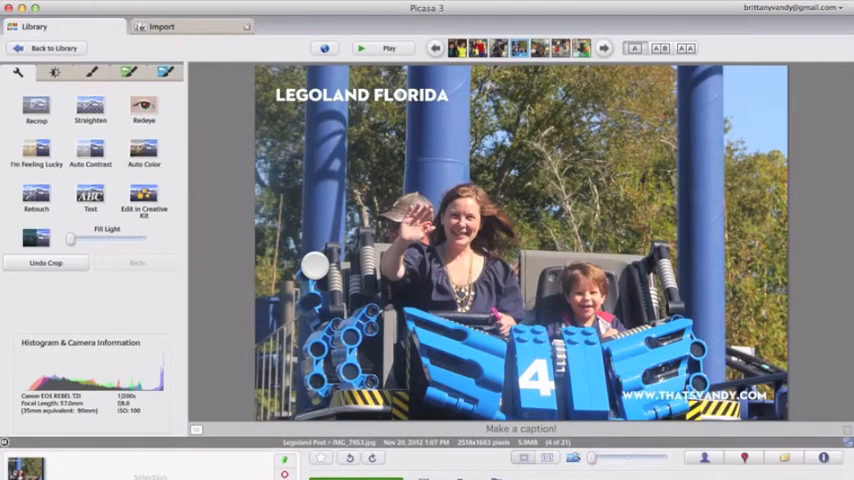
Advance through the album to the elephant photo.
left_click(604, 48)
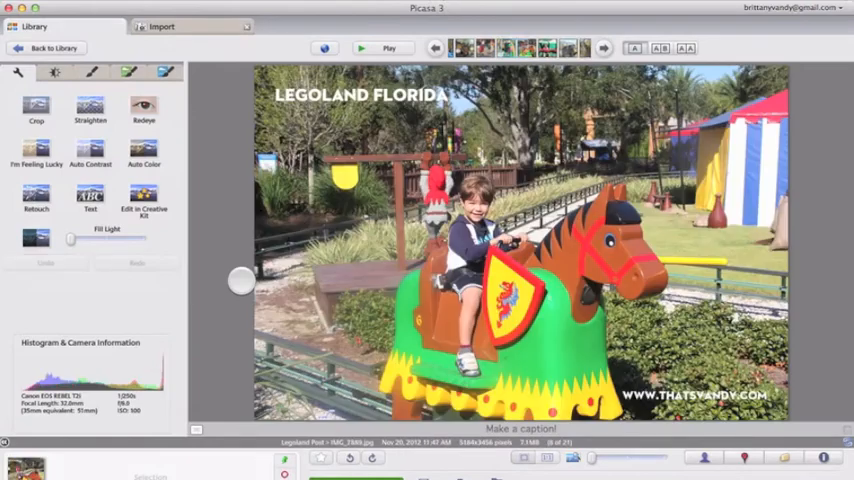
left_click(604, 48)
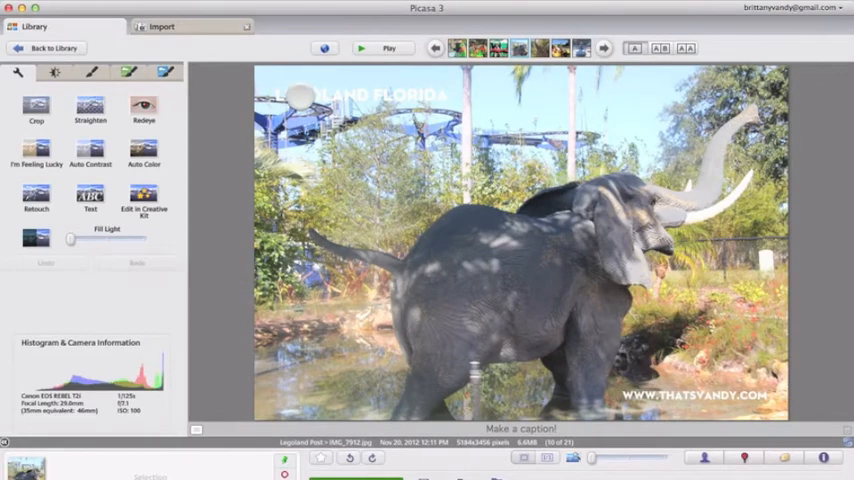
Recolour the elephant photo's LEGOLAND FLORIDA title dark blue and confirm it.
left_click(90, 200)
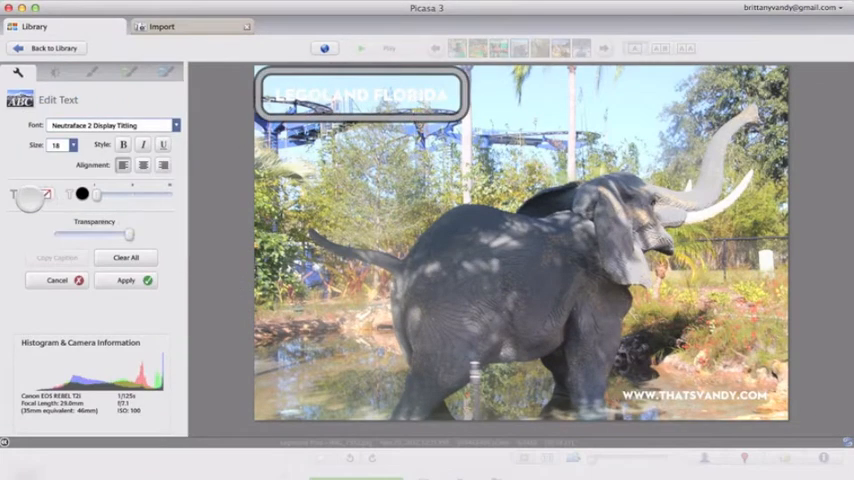
left_click(80, 194)
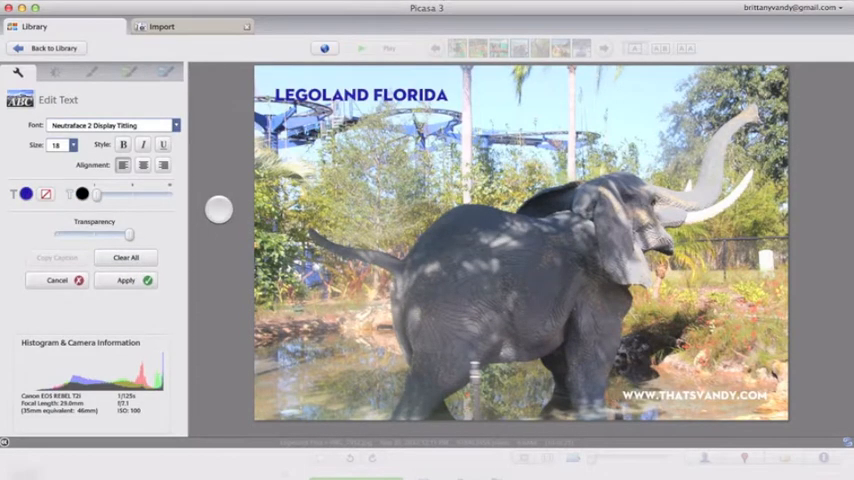
left_click(58, 280)
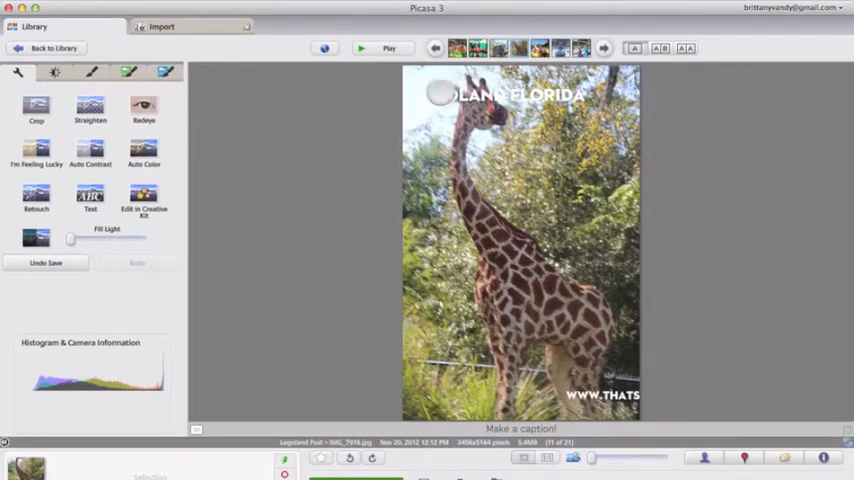
Move the giraffe photo's LEGOLAND FLORIDA title lower so it isn't cut off.
left_click(90, 200)
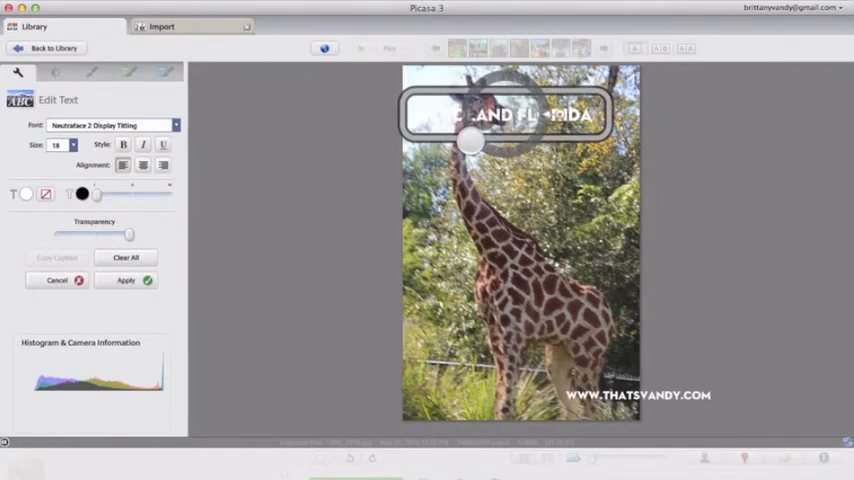
left_click_drag(500, 116, 504, 164)
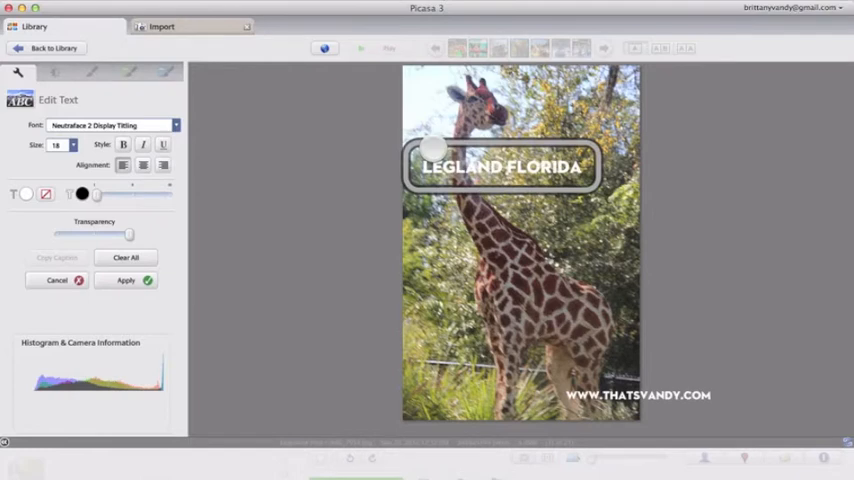
key("Backspace")
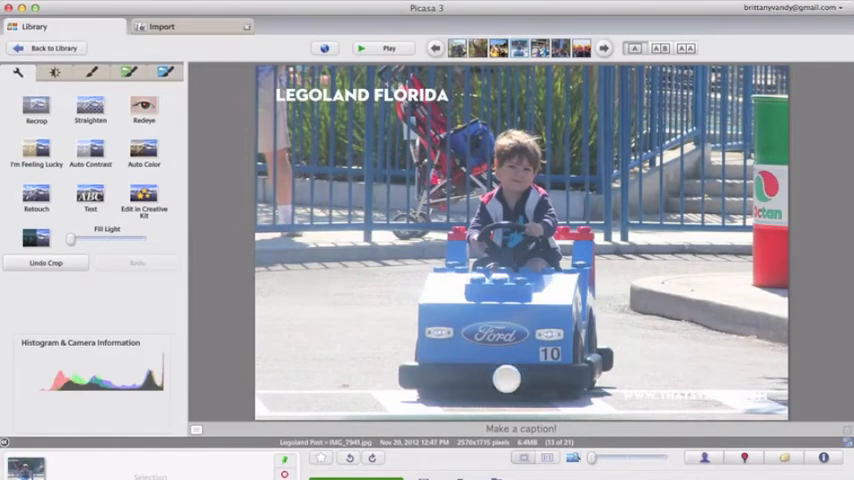
Finish and apply the LEGOLAND FLORIDA title on the go-kart photo.
left_click(90, 196)
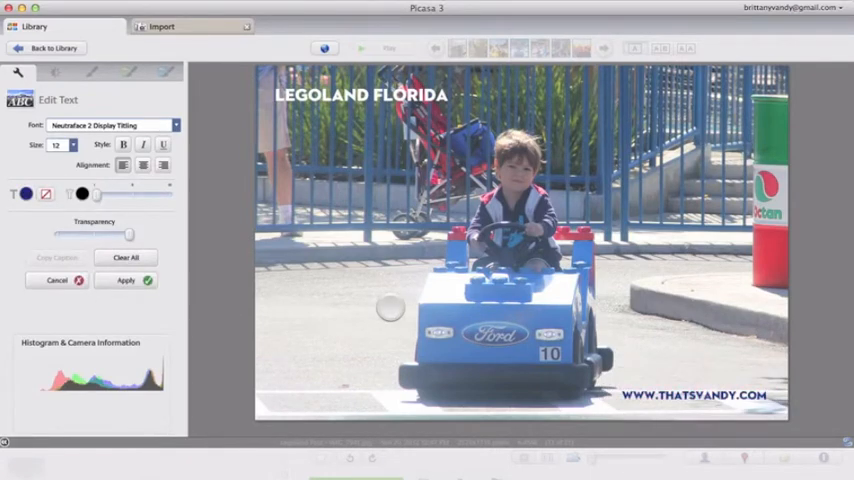
left_click(126, 280)
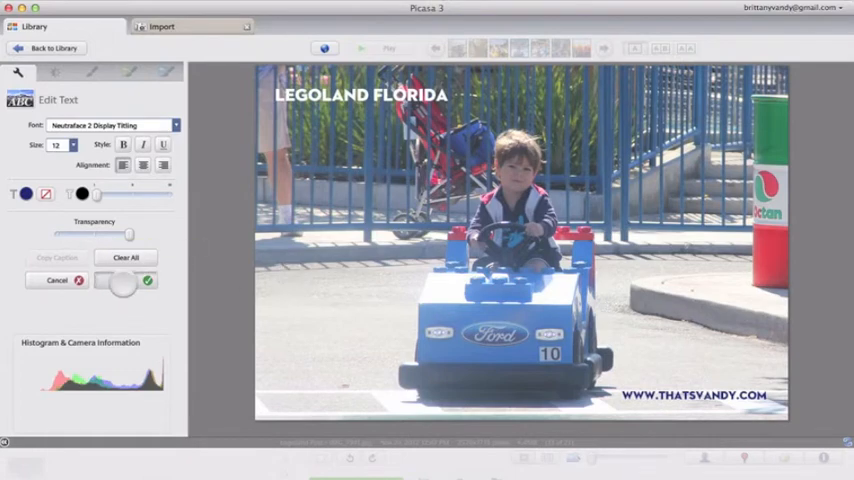
left_click(56, 280)
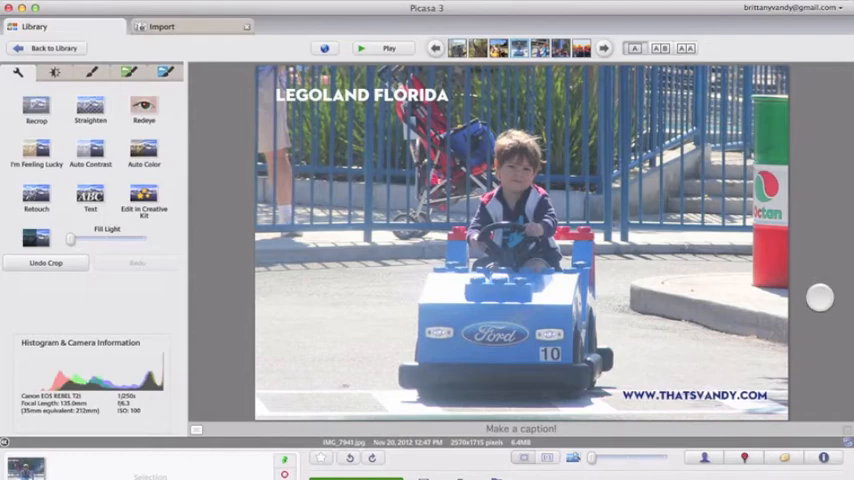
Review the Lego figures and soldiers photos, then return to the album thumbnails.
left_click(604, 48)
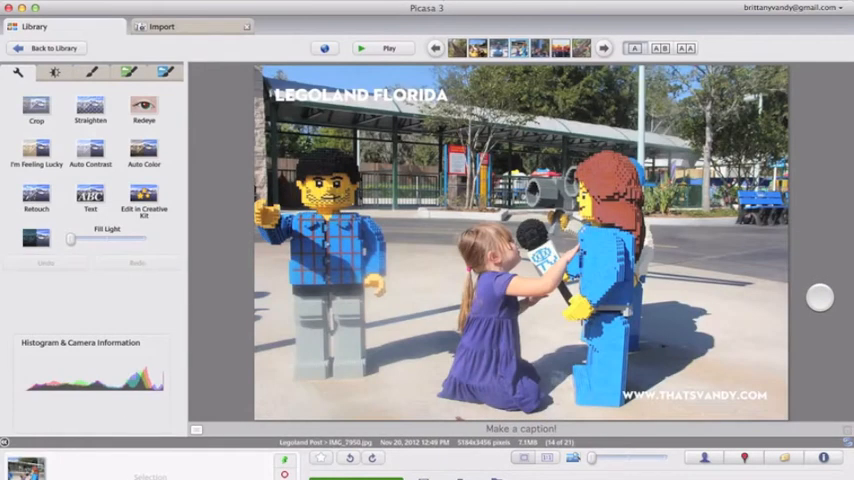
left_click(604, 48)
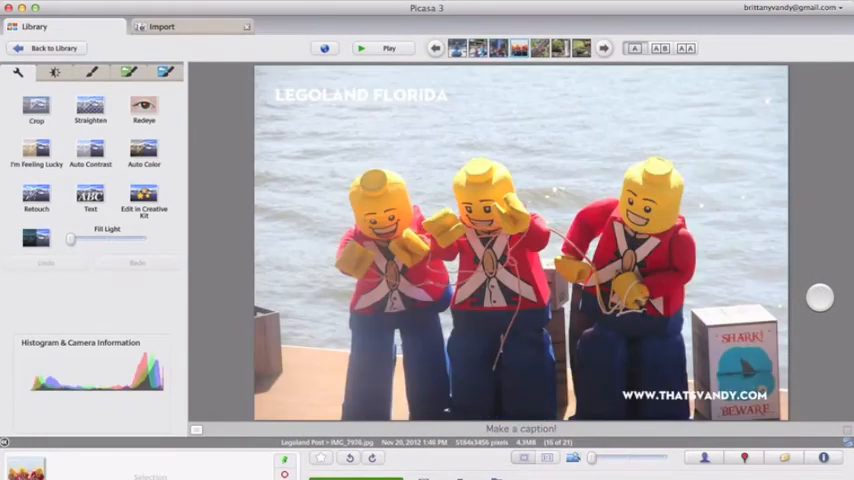
left_click(604, 48)
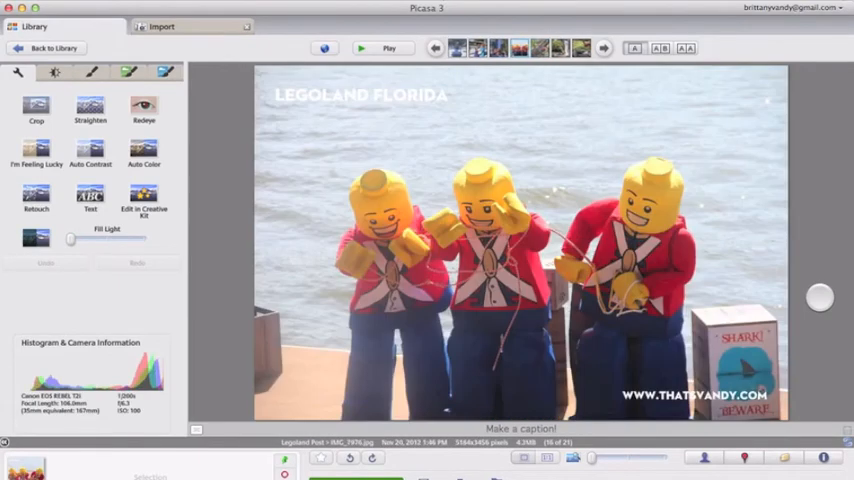
left_click(604, 48)
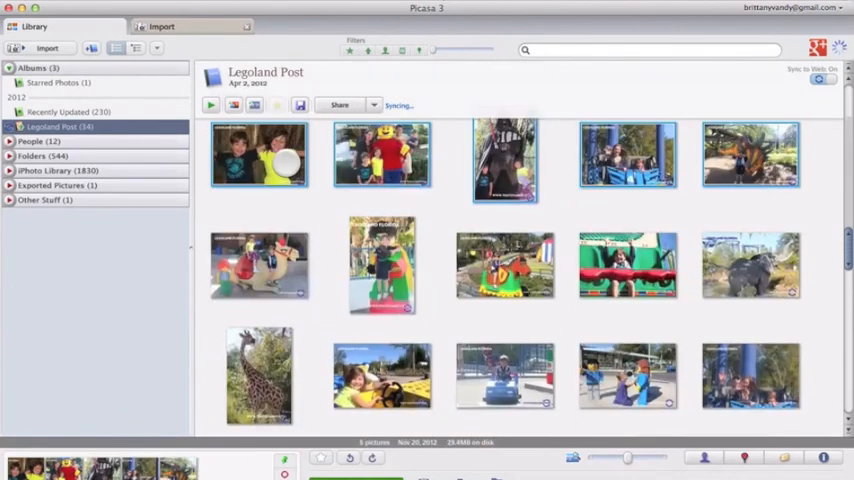
Bring up the Export to Folder options for the Legoland Post album's photos.
scroll("down", 3)
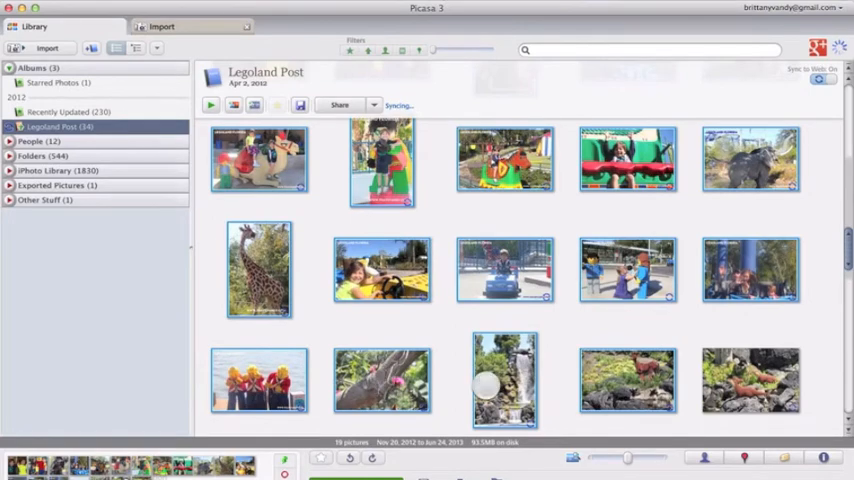
left_click(504, 380)
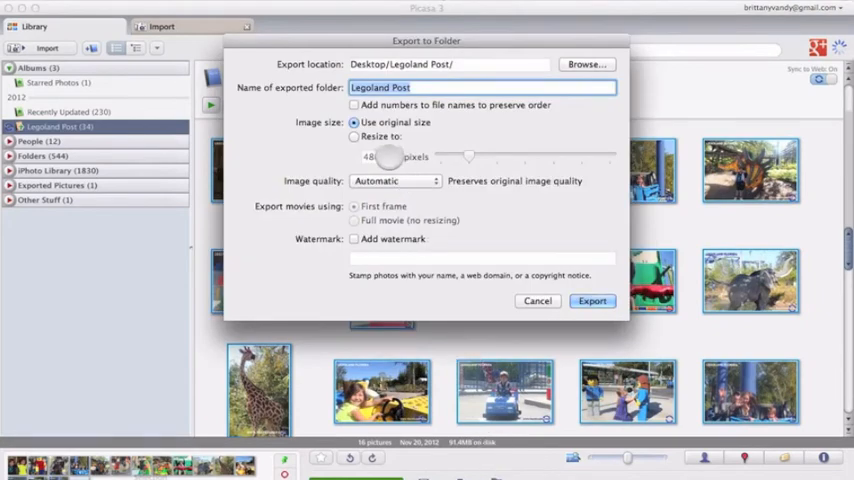
Export the photos resized to 640 pixels into the Desktop/Legoland Post folder.
left_click(354, 136)
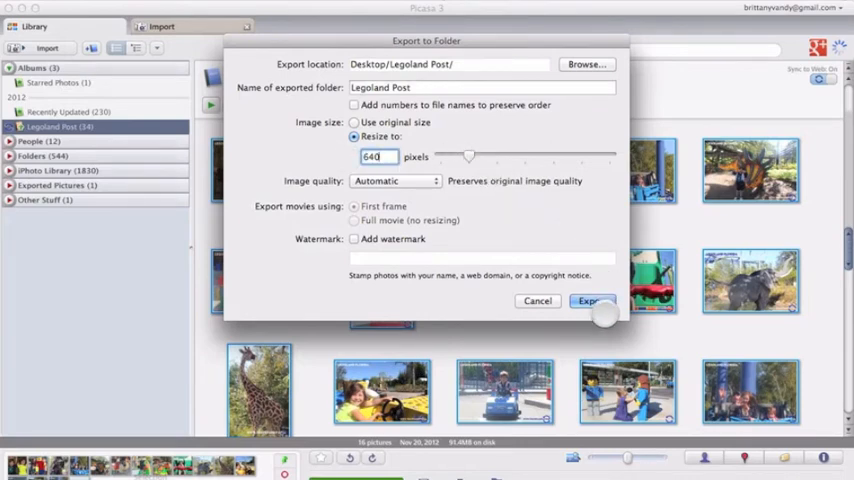
left_click(592, 300)
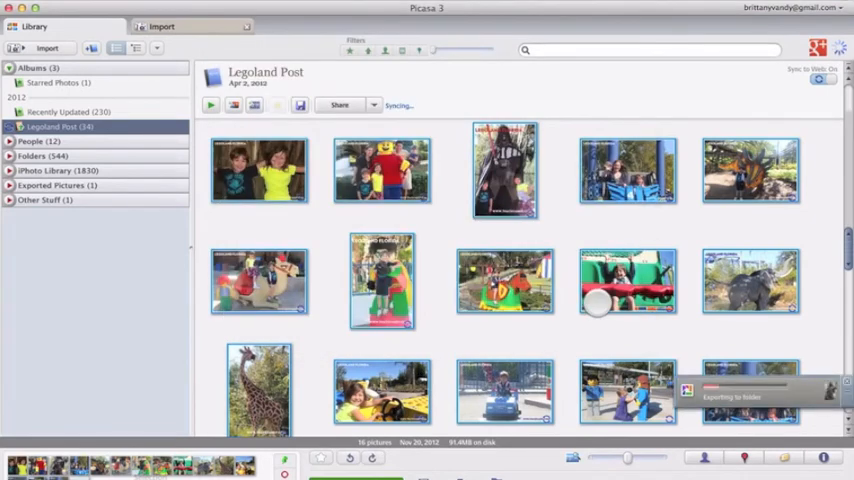